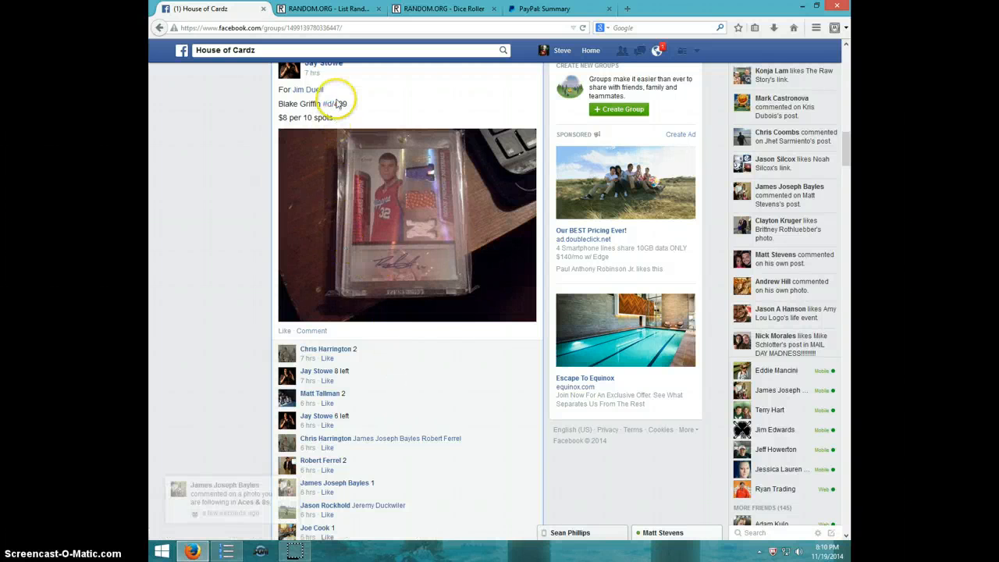
{"action": "mouse_move", "coordinate": [423, 254]}
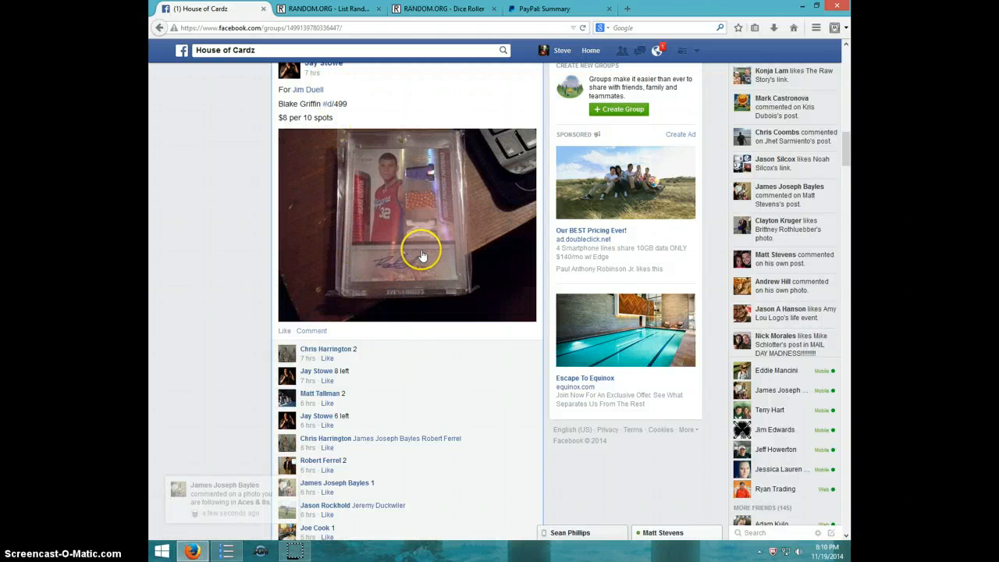
{"action": "mouse_move", "coordinate": [390, 237]}
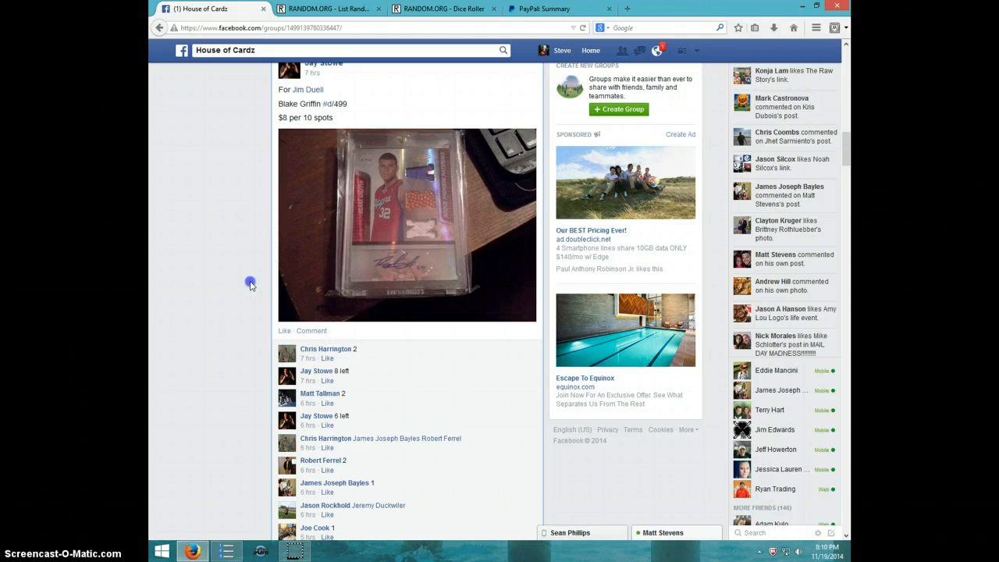
- Comment 'LIVE' under the Blake Griffin card break post
{"action": "scroll", "scroll_direction": "down", "scroll_amount": 3}
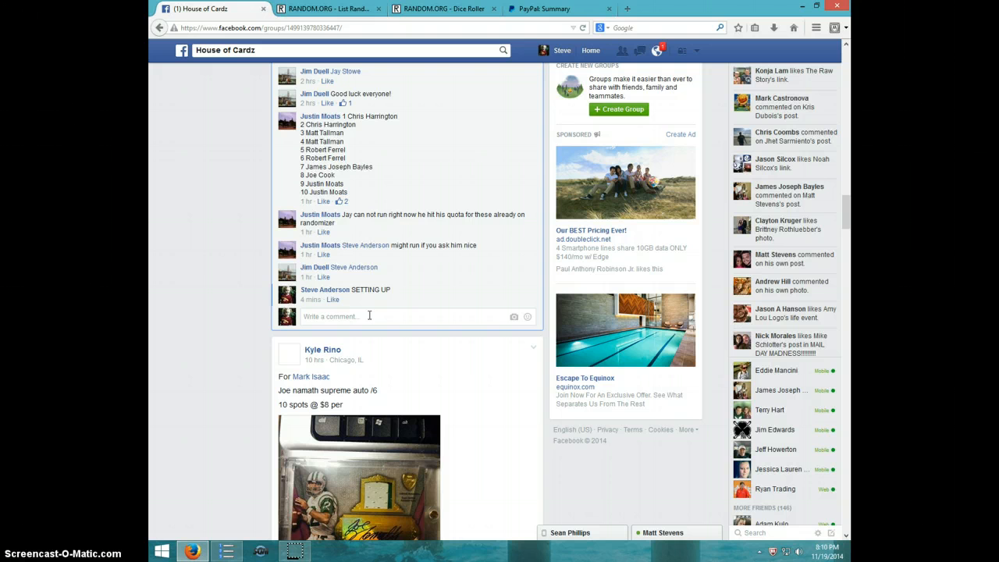
{"action": "left_click", "coordinate": [367, 316]}
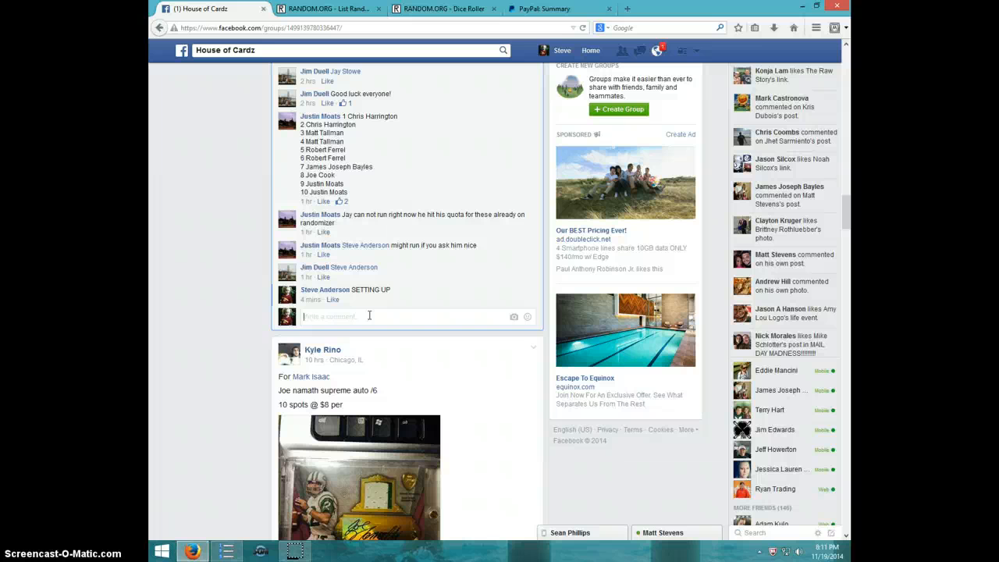
{"action": "type", "text": "LIVE"}
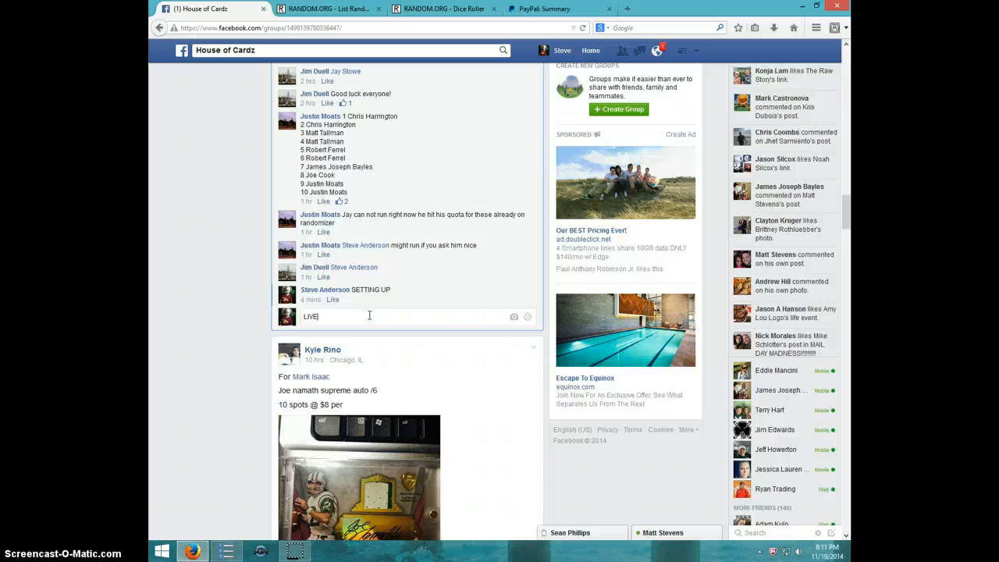
{"action": "key", "text": "enter"}
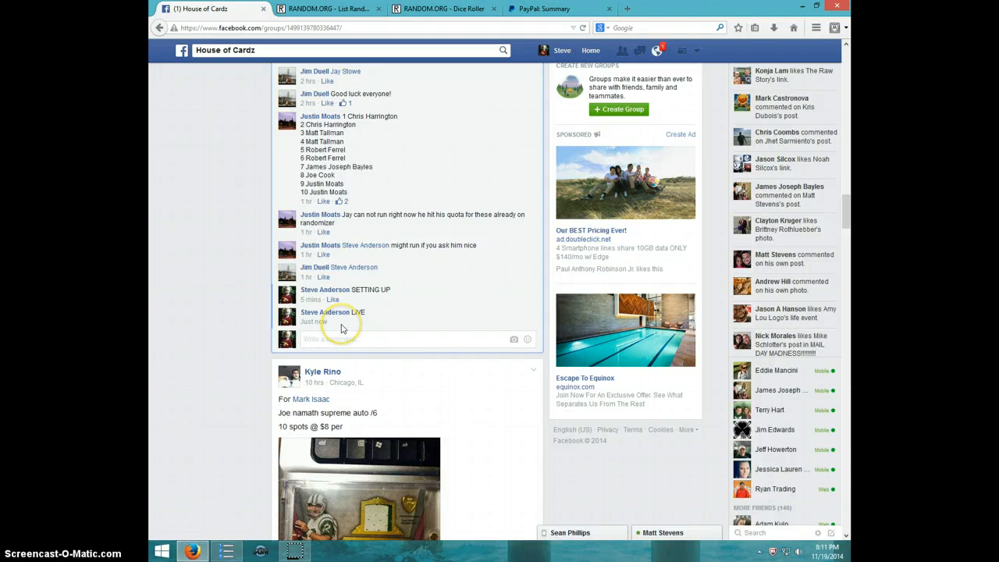
{"action": "mouse_move", "coordinate": [375, 299]}
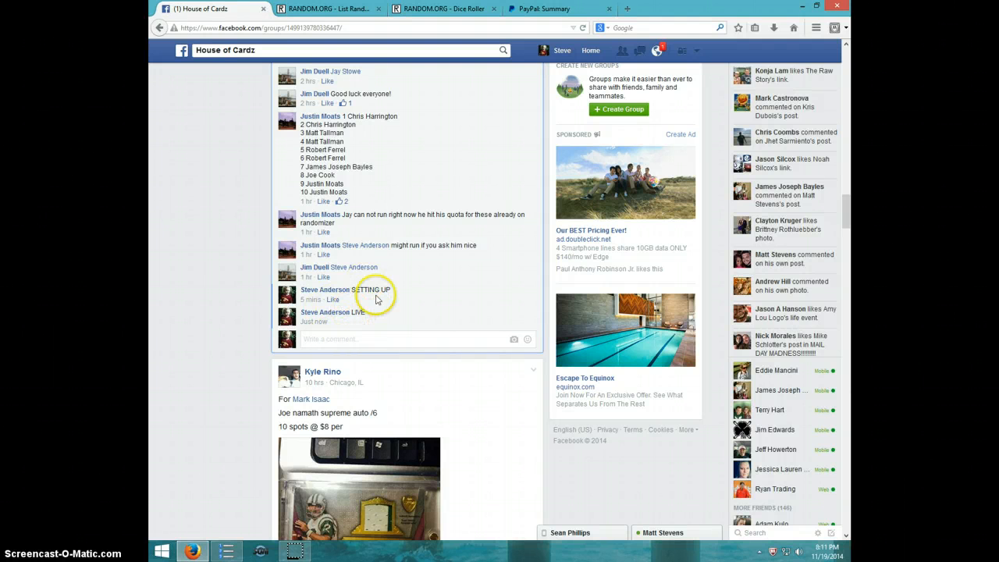
{"action": "mouse_move", "coordinate": [370, 329]}
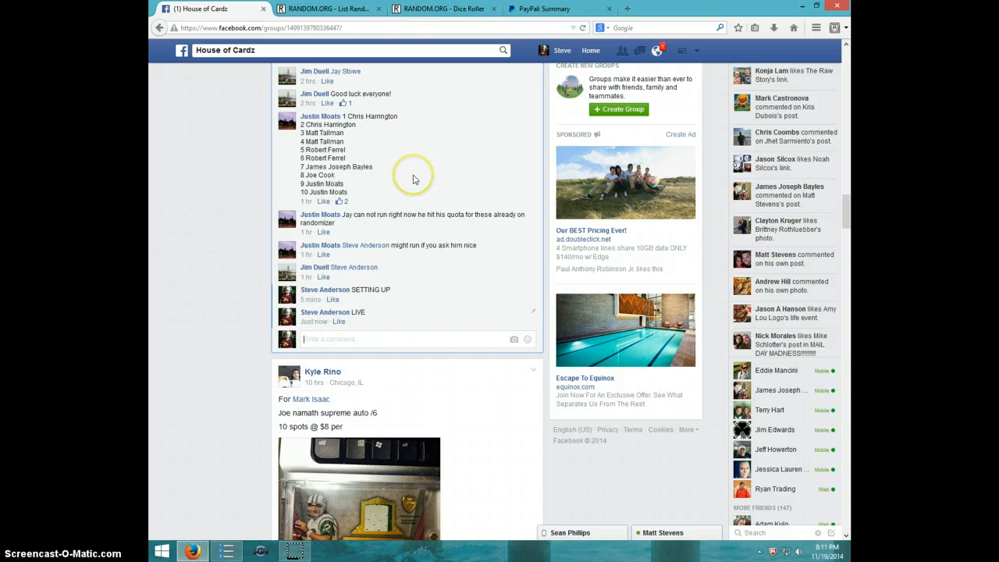
- Roll two dice on RANDOM.ORG's Dice Roller (4 and 1), then bring up the List Randomizer
{"action": "left_click", "coordinate": [443, 8]}
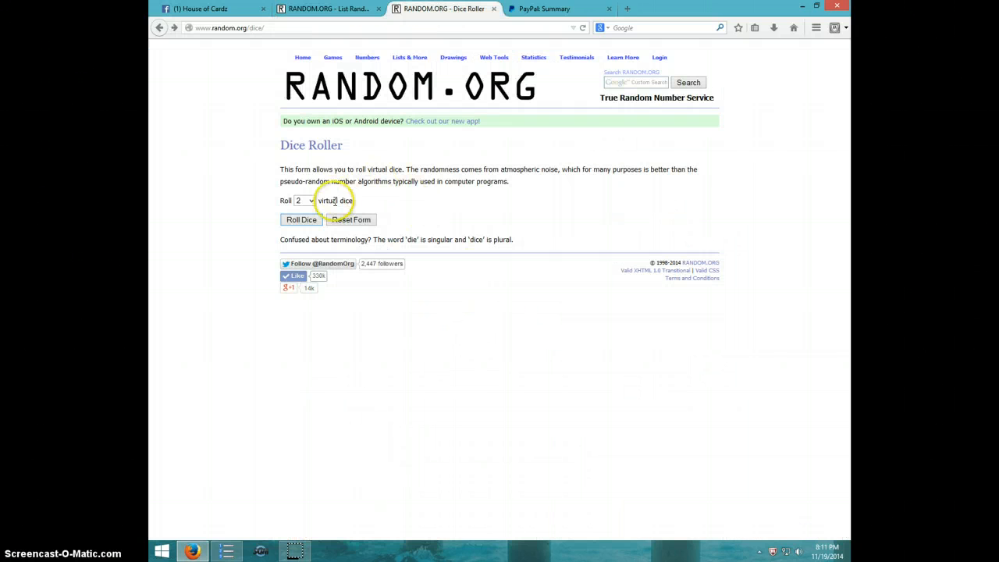
{"action": "mouse_move", "coordinate": [251, 218]}
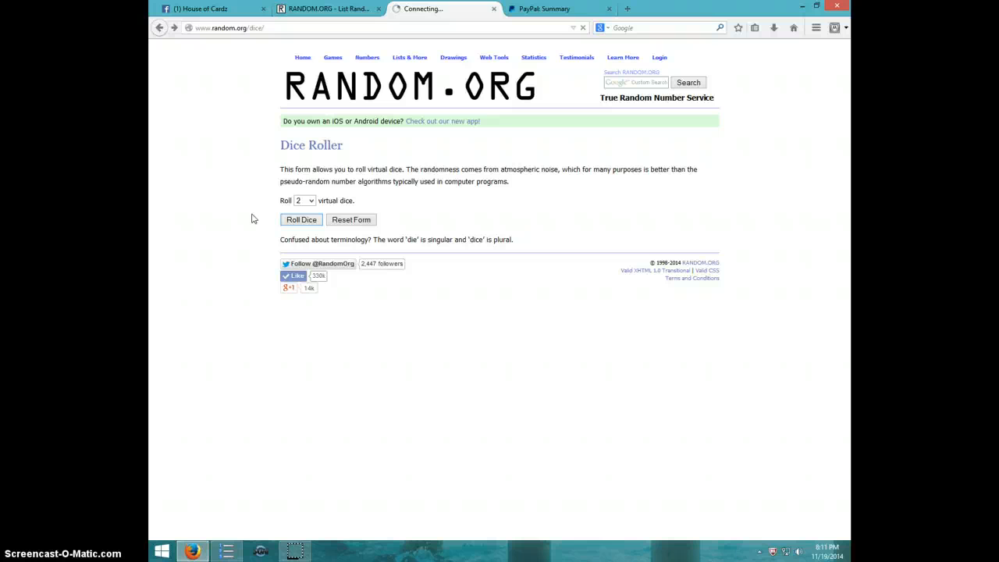
{"action": "left_click", "coordinate": [302, 219]}
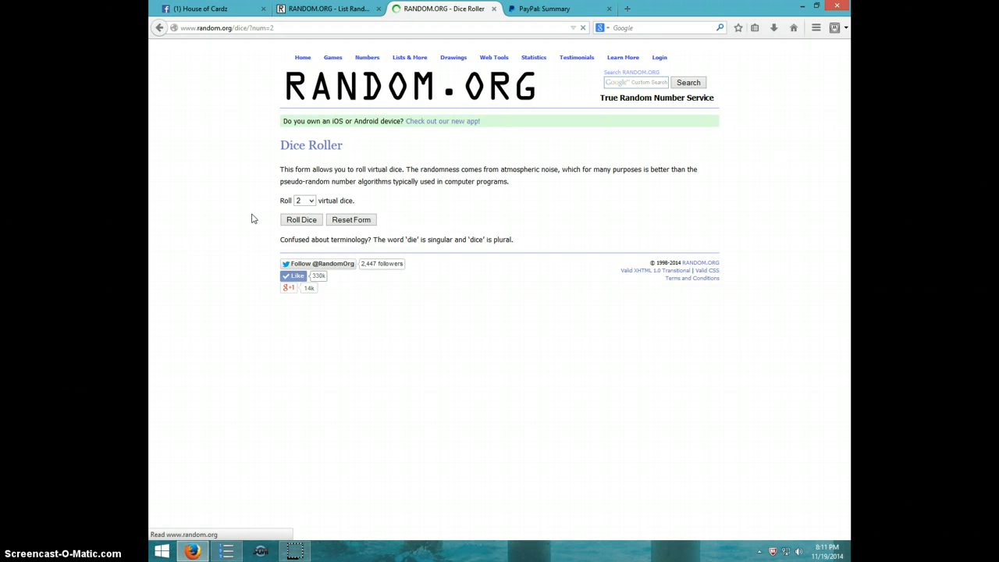
{"action": "left_click", "coordinate": [302, 219]}
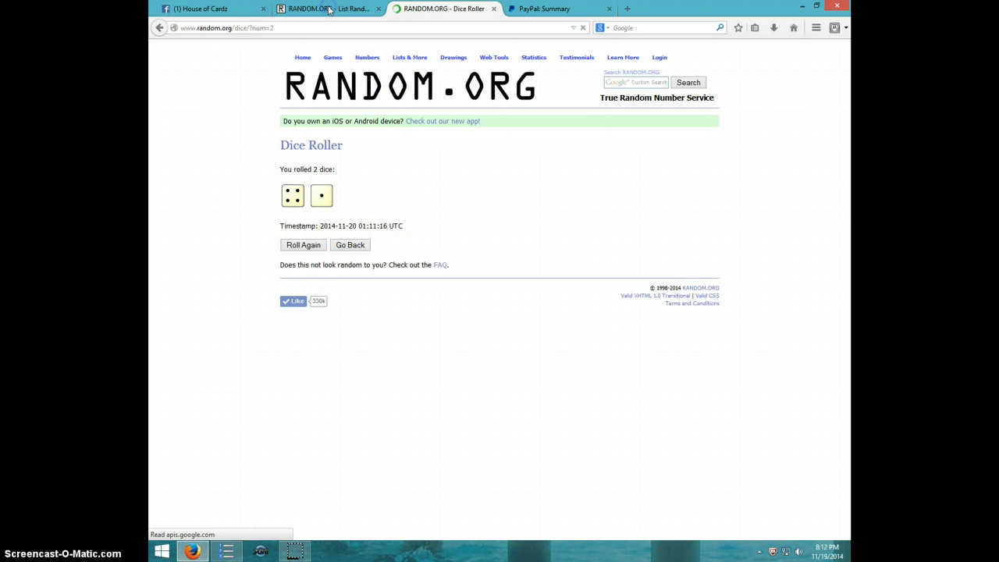
{"action": "left_click", "coordinate": [324, 8]}
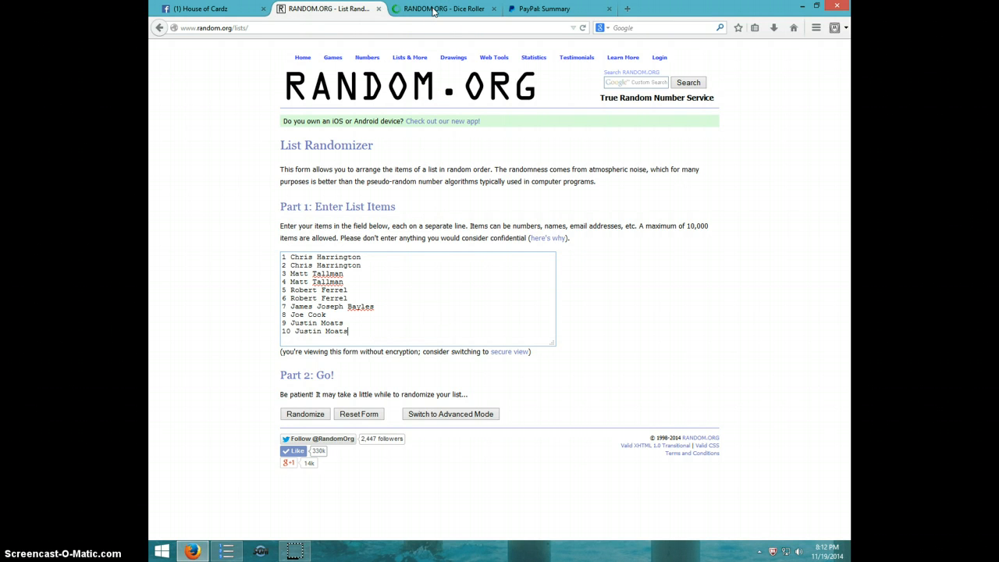
{"action": "left_click", "coordinate": [444, 8]}
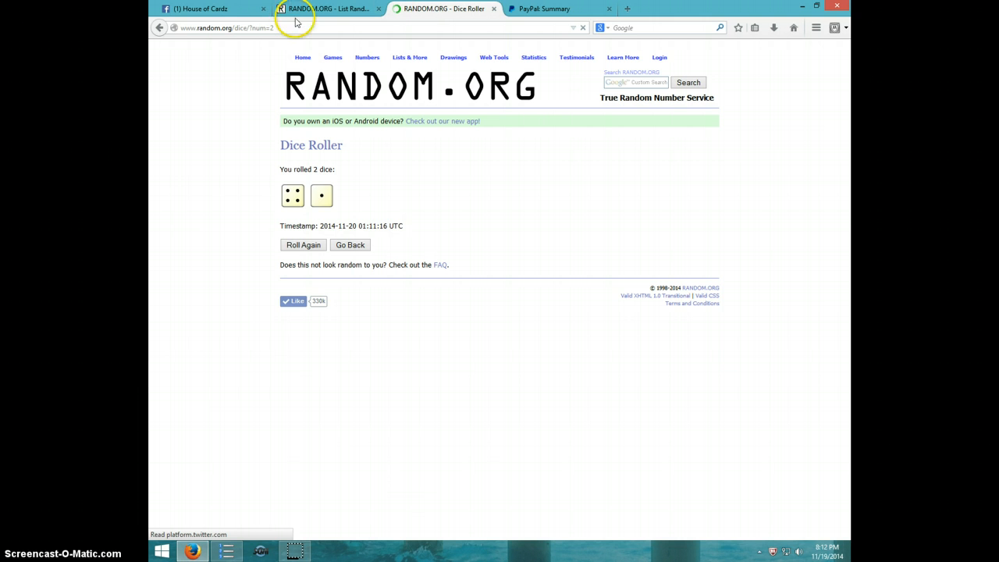
{"action": "left_click", "coordinate": [328, 9]}
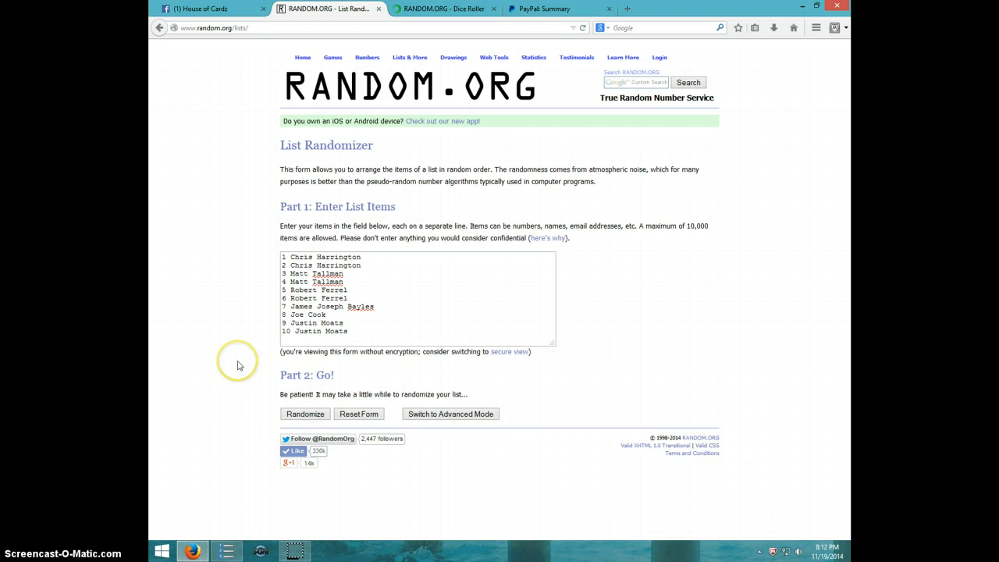
{"action": "left_click", "coordinate": [304, 413]}
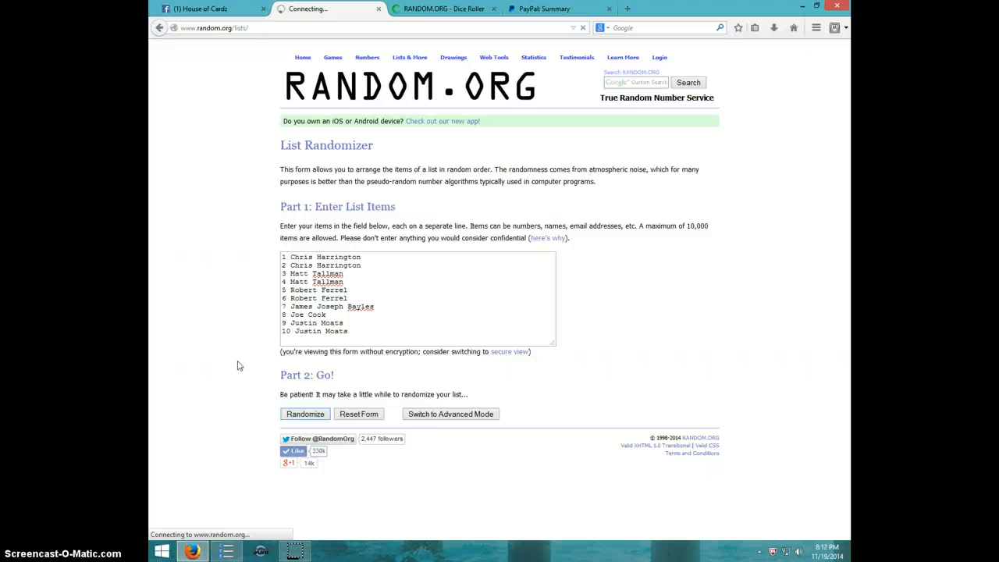
{"action": "left_click", "coordinate": [305, 413]}
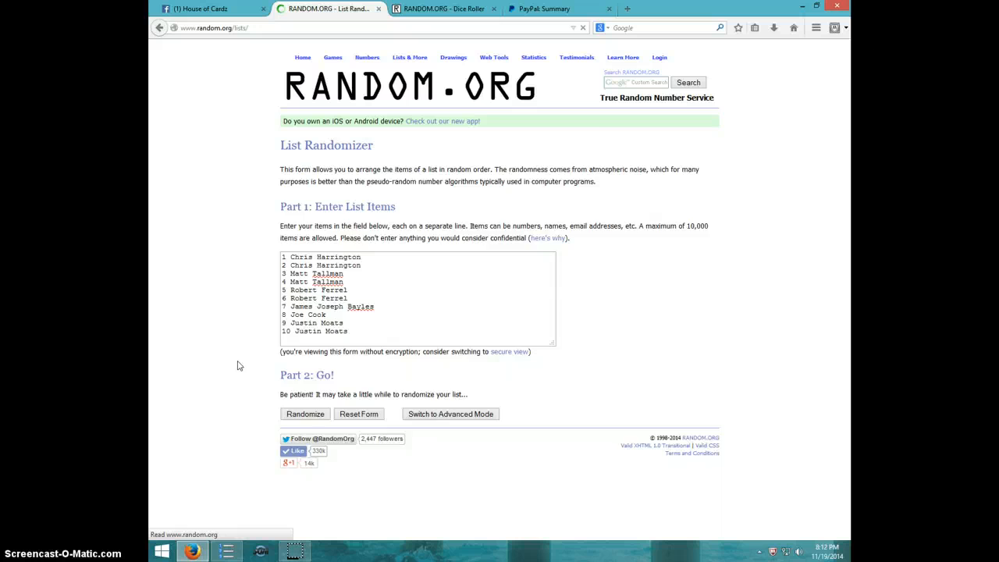
{"action": "left_click", "coordinate": [305, 413]}
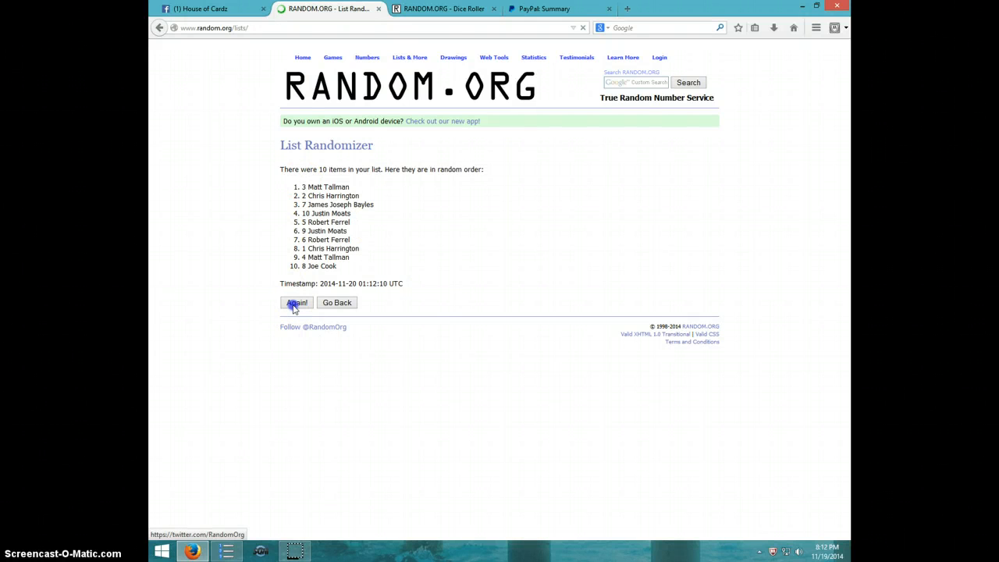
{"action": "left_click", "coordinate": [297, 303]}
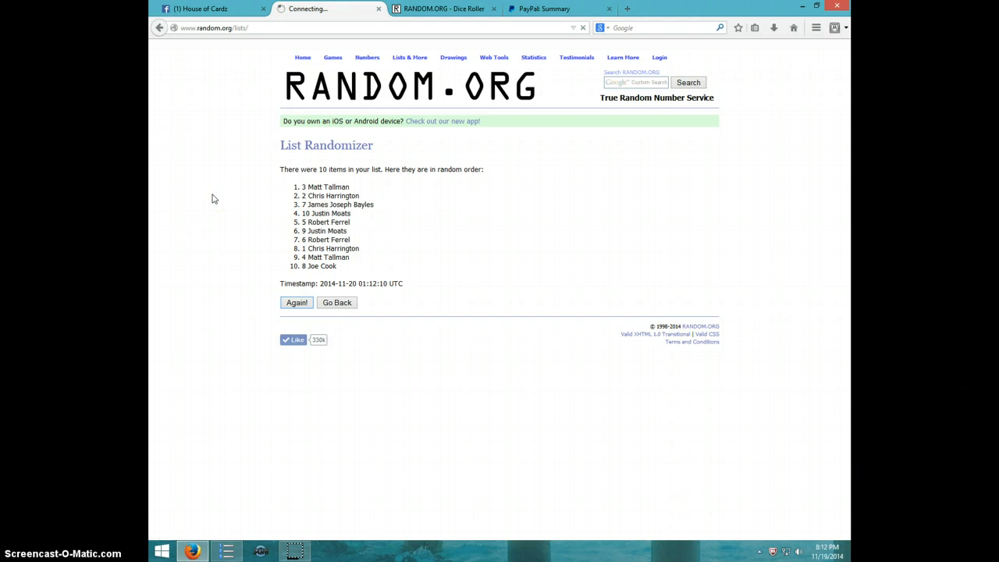
{"action": "left_click", "coordinate": [296, 303]}
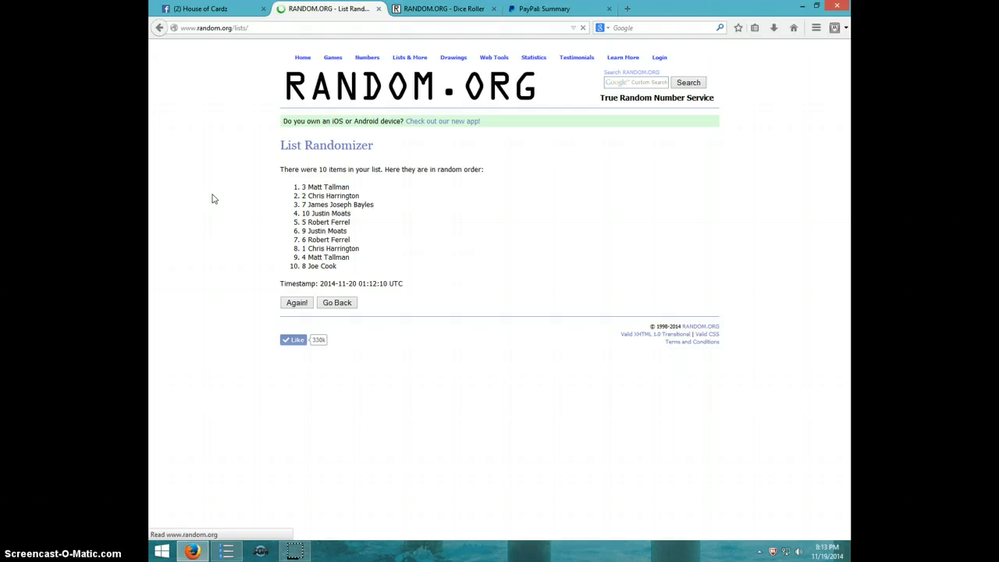
{"action": "left_click", "coordinate": [296, 303]}
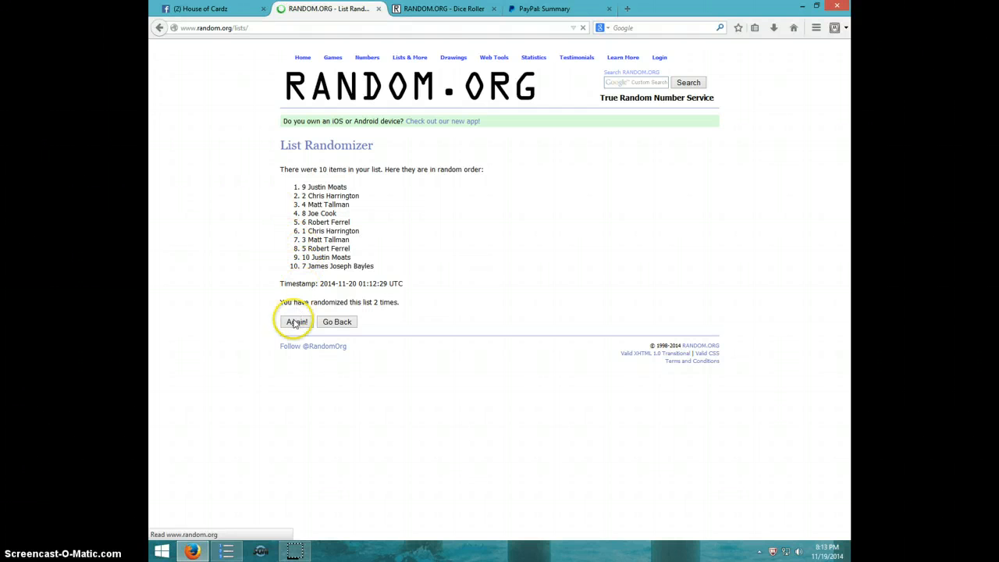
{"action": "mouse_move", "coordinate": [234, 194]}
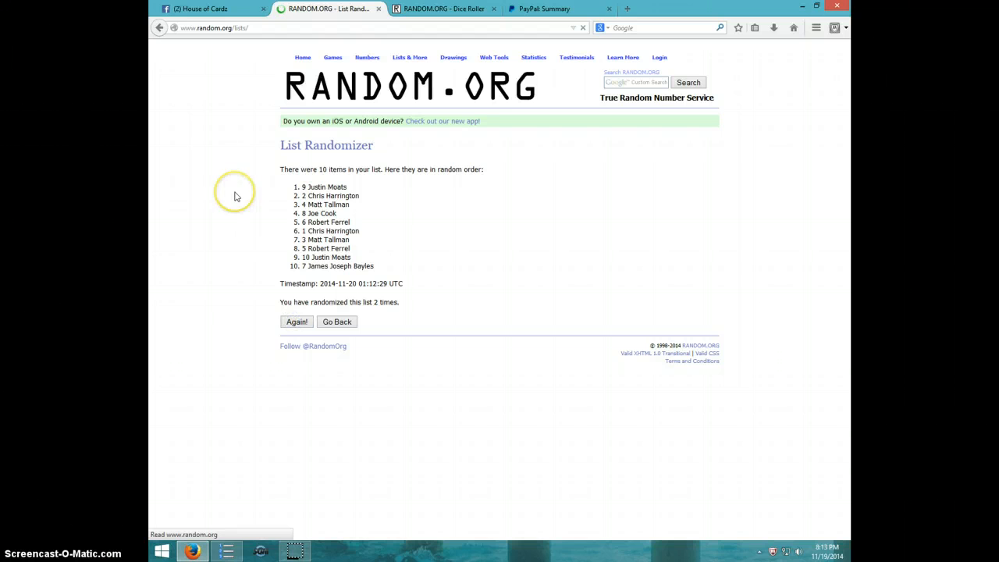
{"action": "left_click", "coordinate": [297, 322]}
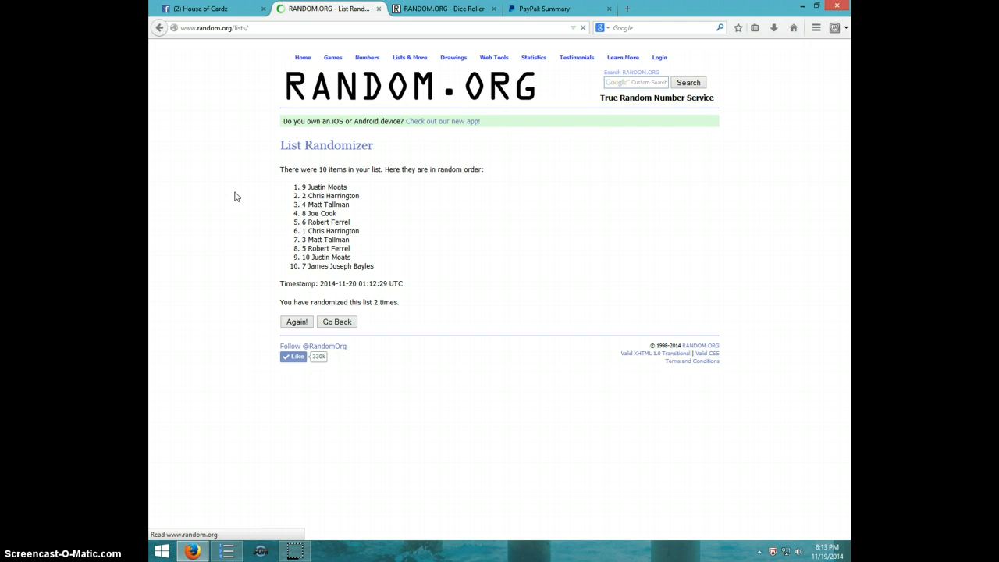
{"action": "left_click", "coordinate": [297, 322]}
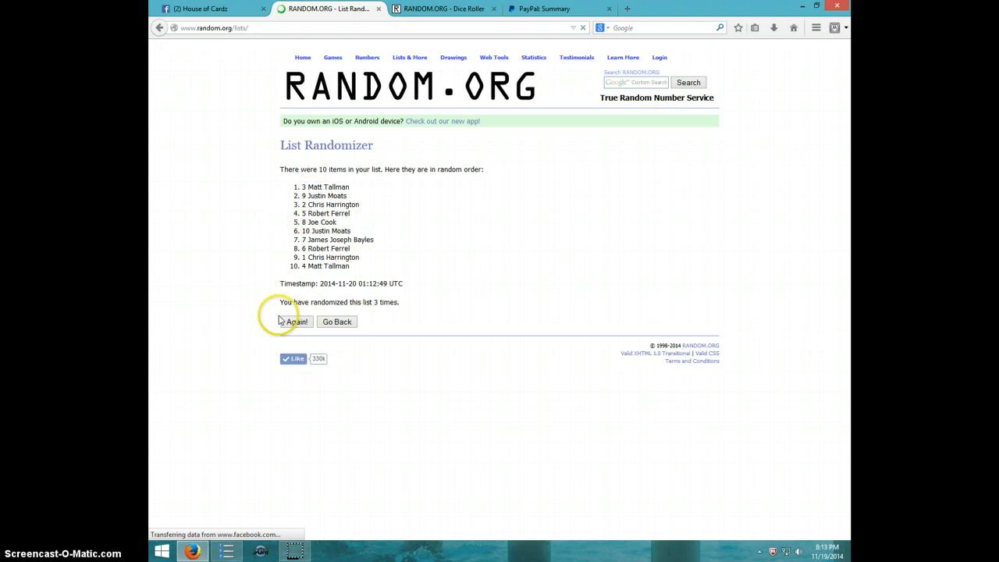
{"action": "left_click", "coordinate": [296, 321]}
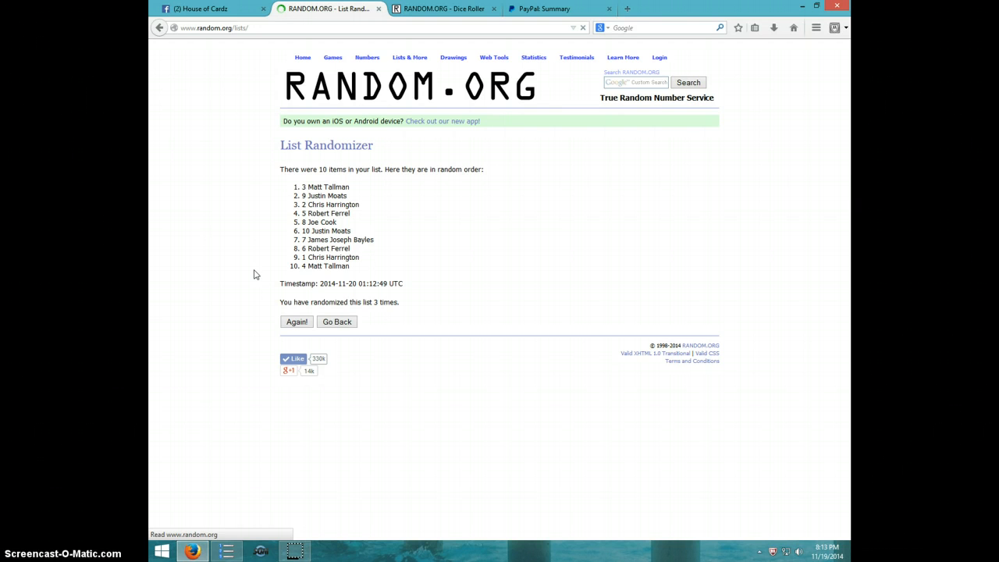
{"action": "left_click", "coordinate": [297, 321]}
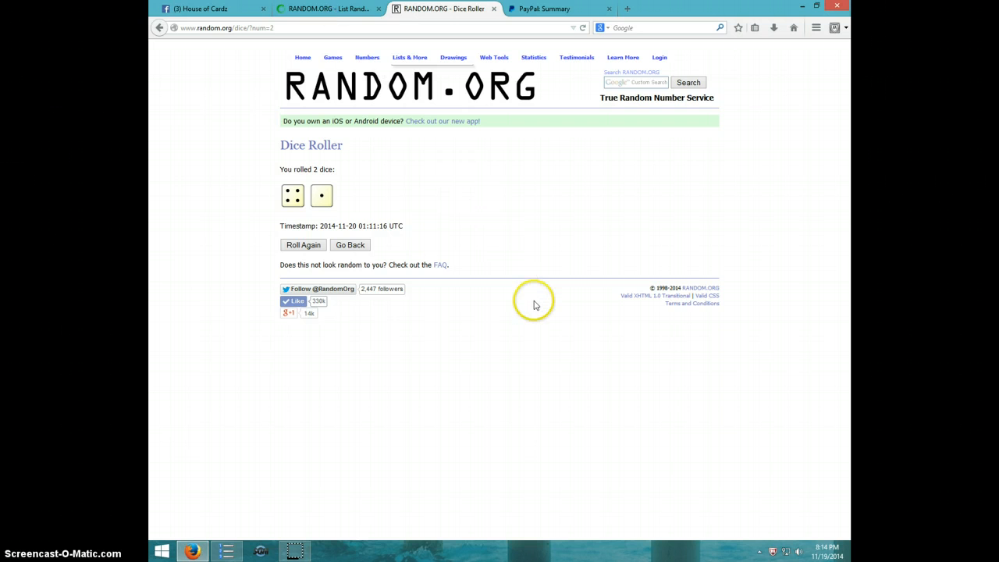
{"action": "left_click", "coordinate": [328, 9]}
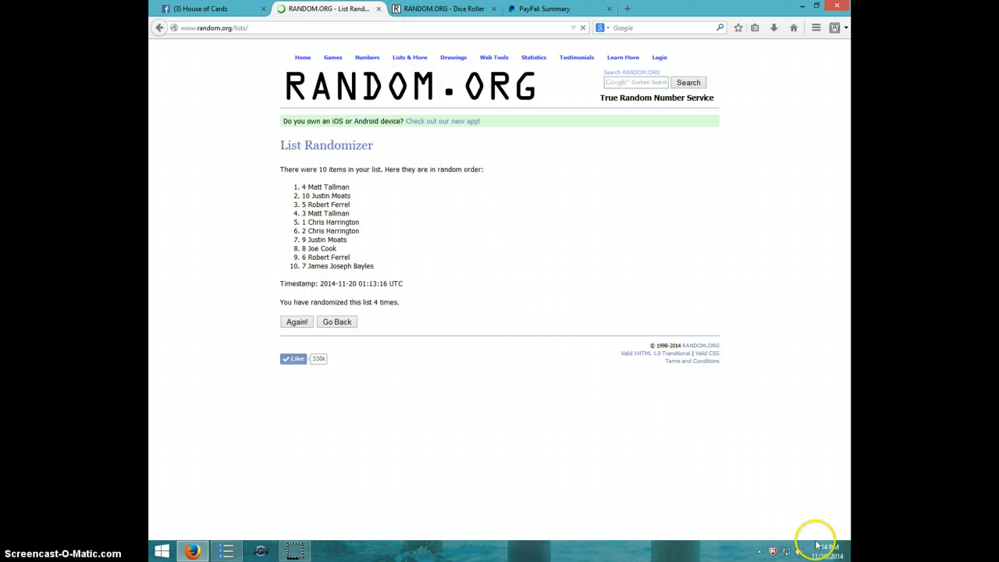
{"action": "left_click", "coordinate": [814, 552]}
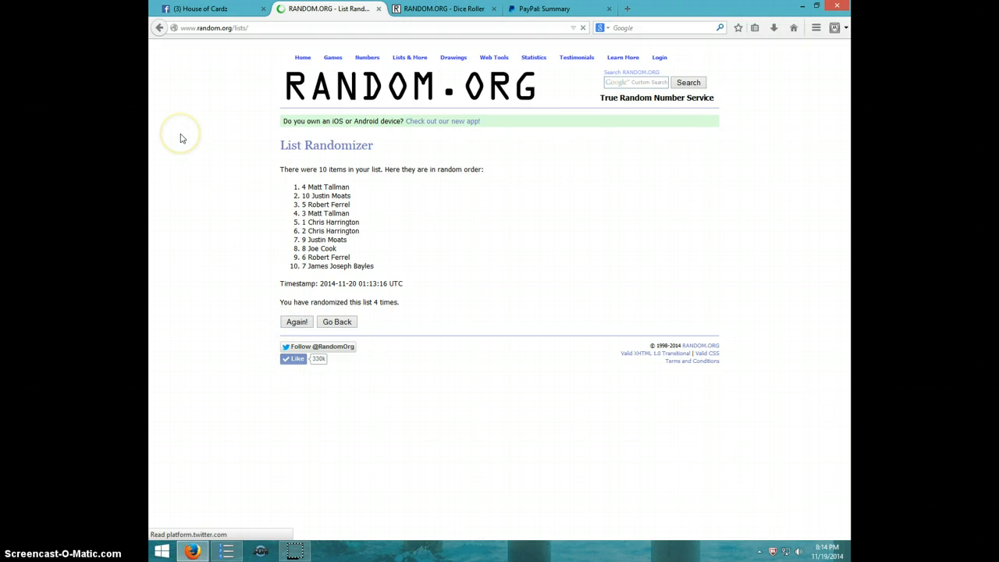
{"action": "left_click", "coordinate": [297, 321]}
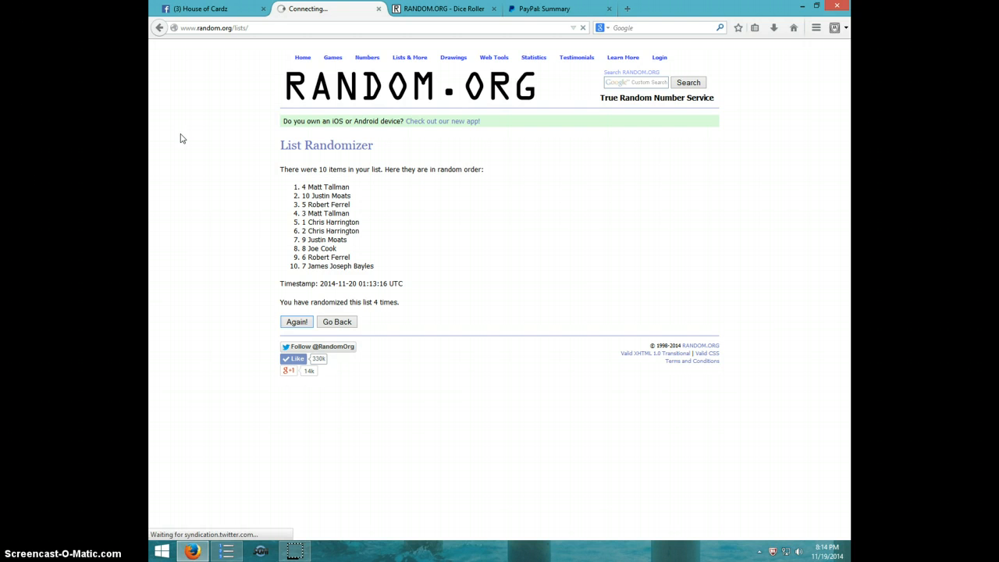
{"action": "left_click", "coordinate": [296, 321]}
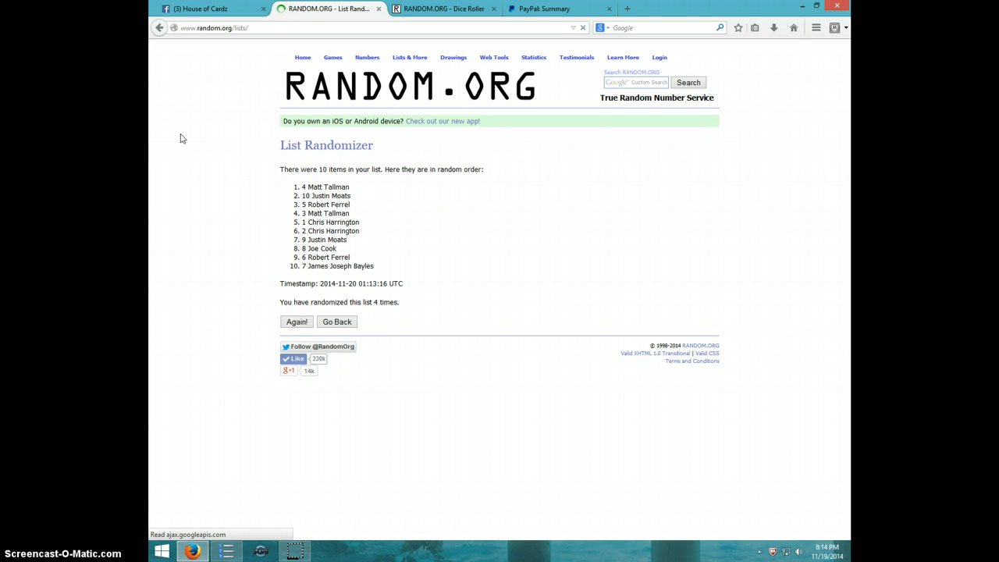
{"action": "left_click", "coordinate": [296, 322]}
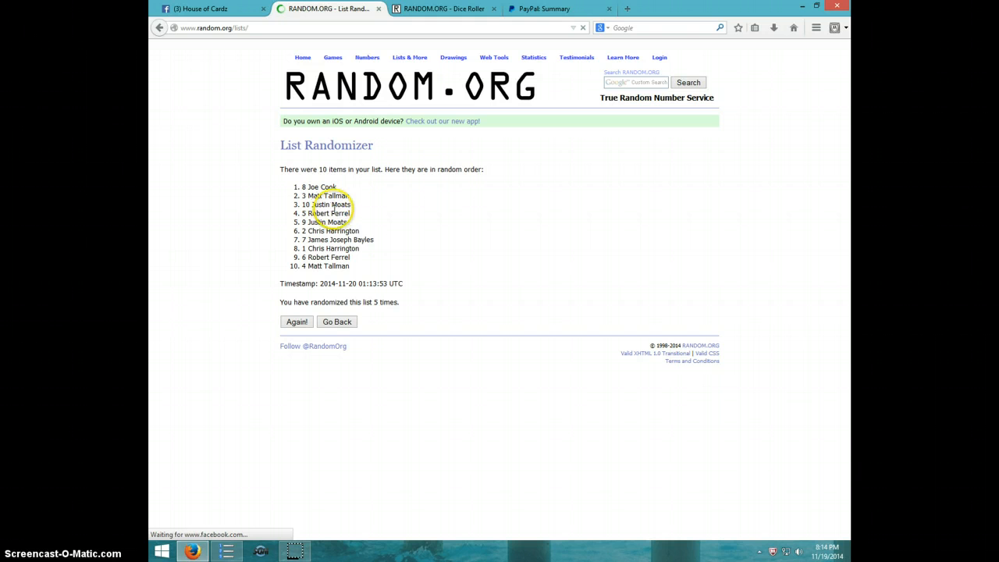
{"action": "mouse_move", "coordinate": [337, 187]}
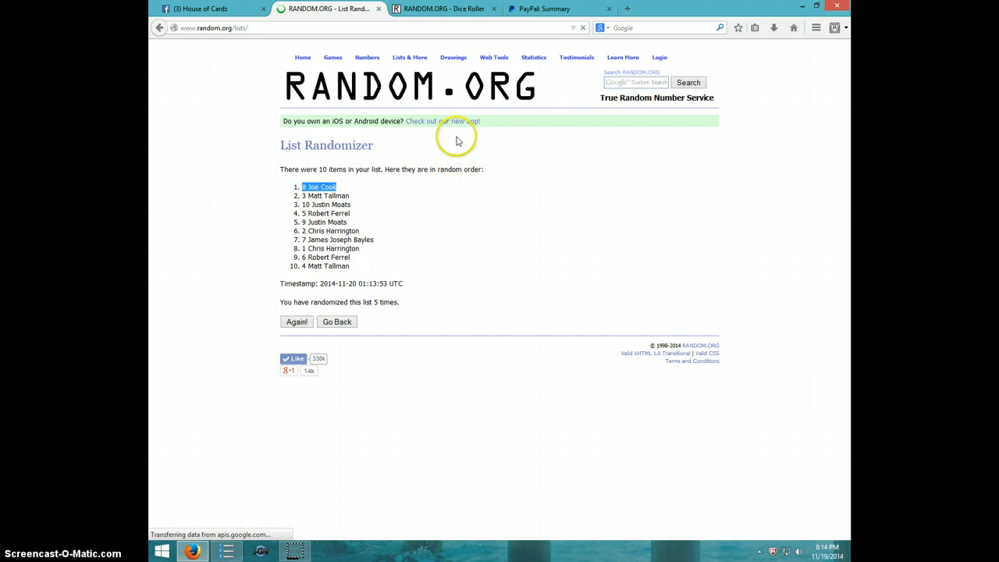
{"action": "mouse_move", "coordinate": [309, 160]}
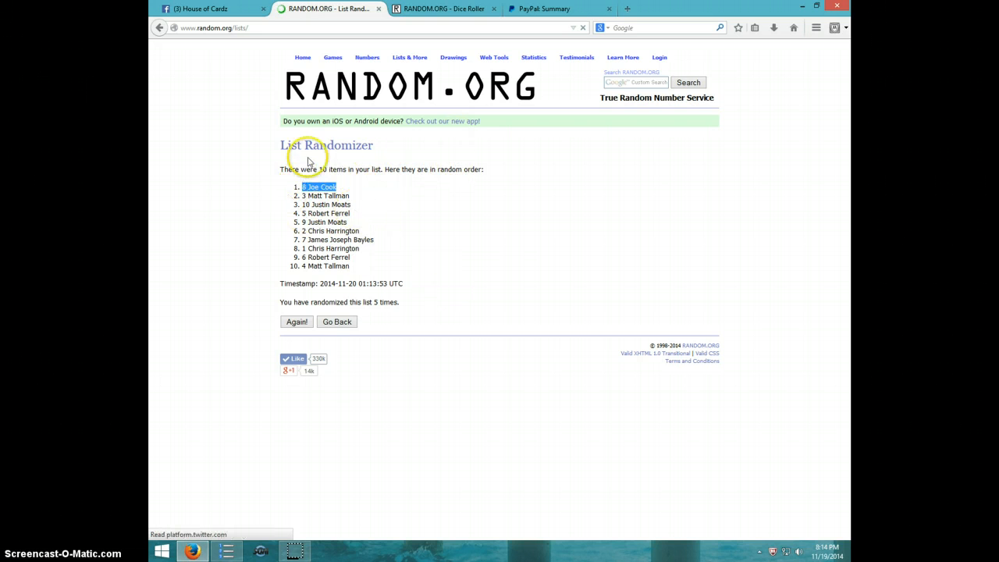
{"action": "mouse_move", "coordinate": [349, 64]}
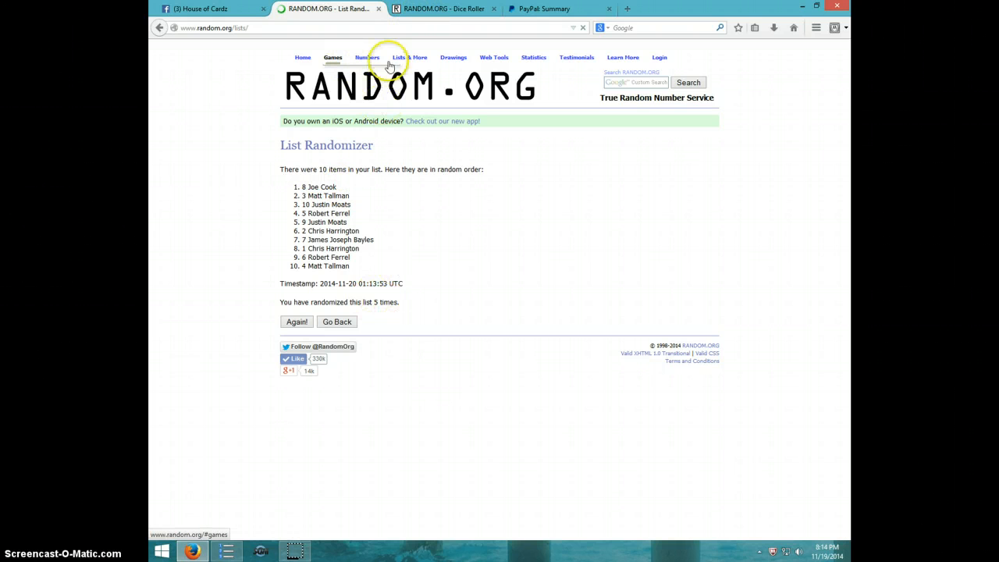
- Recheck the dice result and final list, then return to the Facebook group thread
{"action": "left_click", "coordinate": [443, 8]}
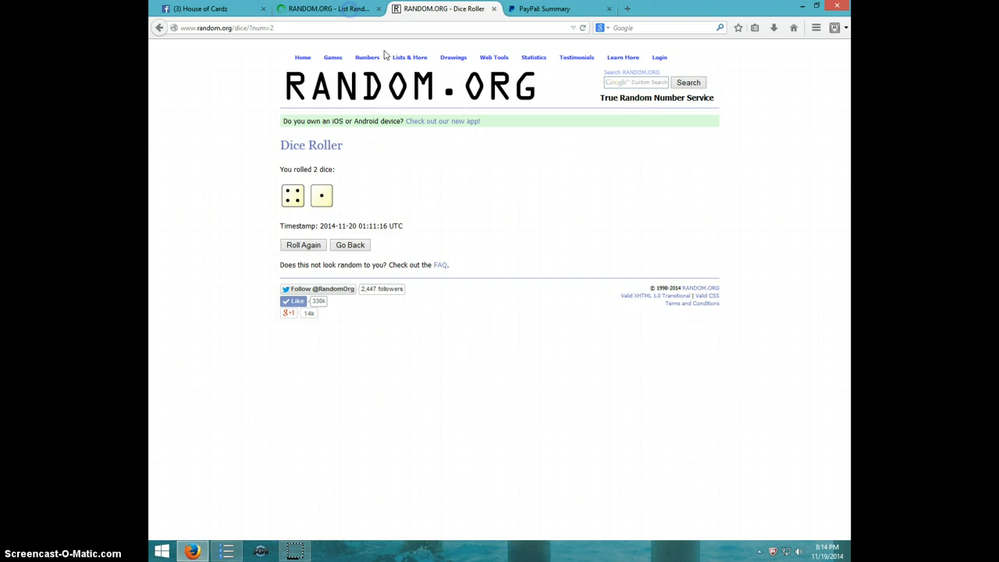
{"action": "left_click", "coordinate": [328, 9]}
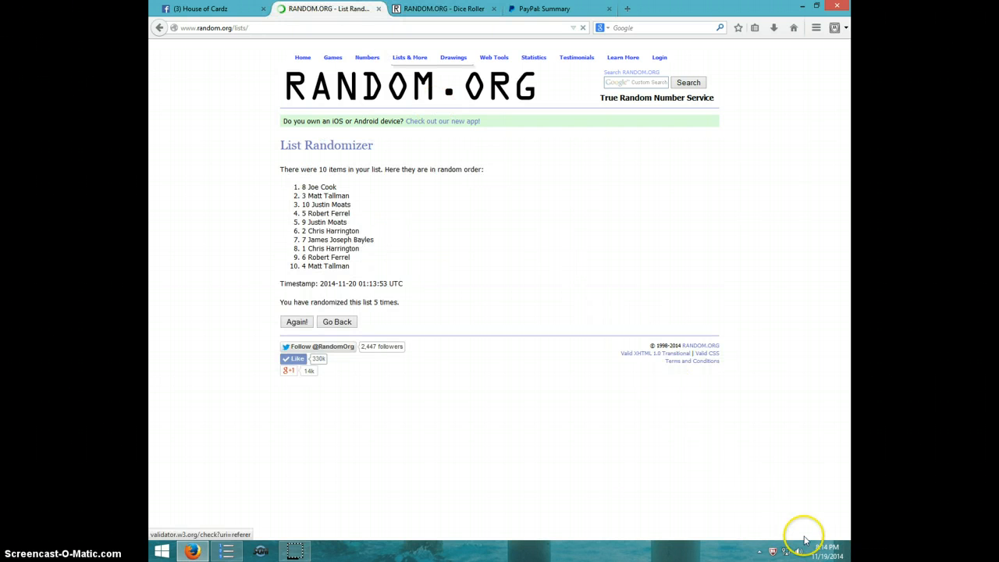
{"action": "left_click", "coordinate": [798, 550]}
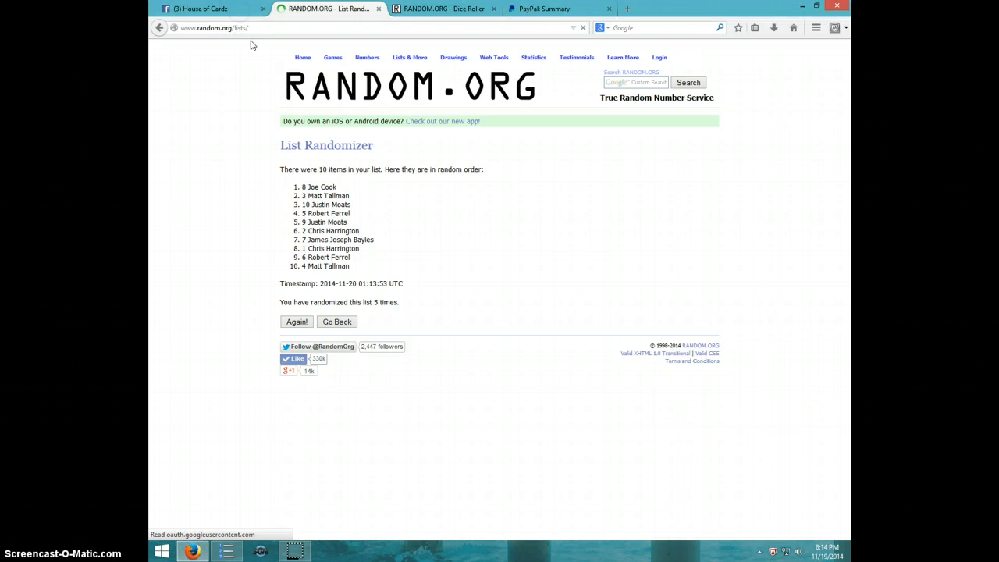
{"action": "left_click", "coordinate": [201, 8]}
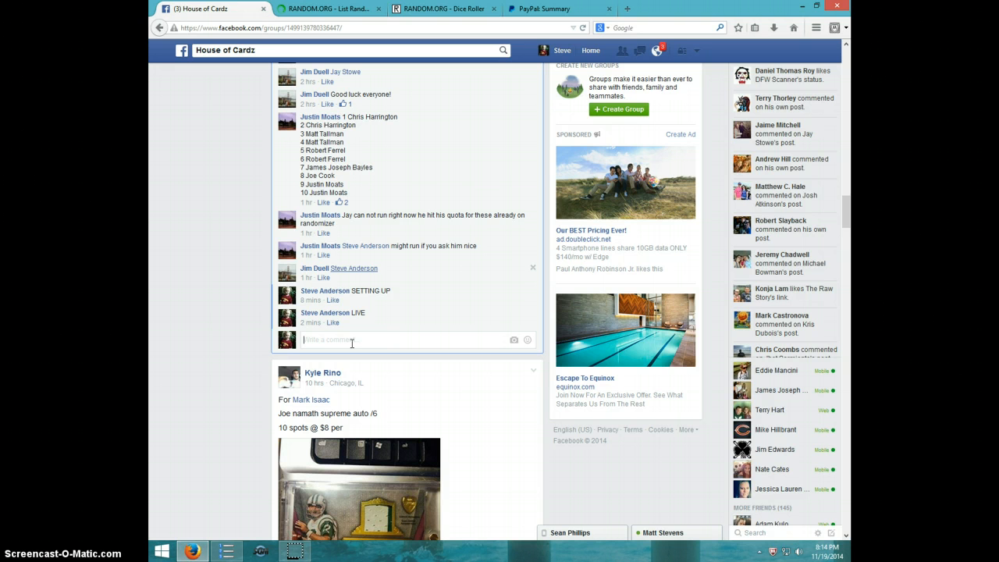
- Comment 'DONE' on the card break thread and check the current date and time
{"action": "type", "text": "DONE"}
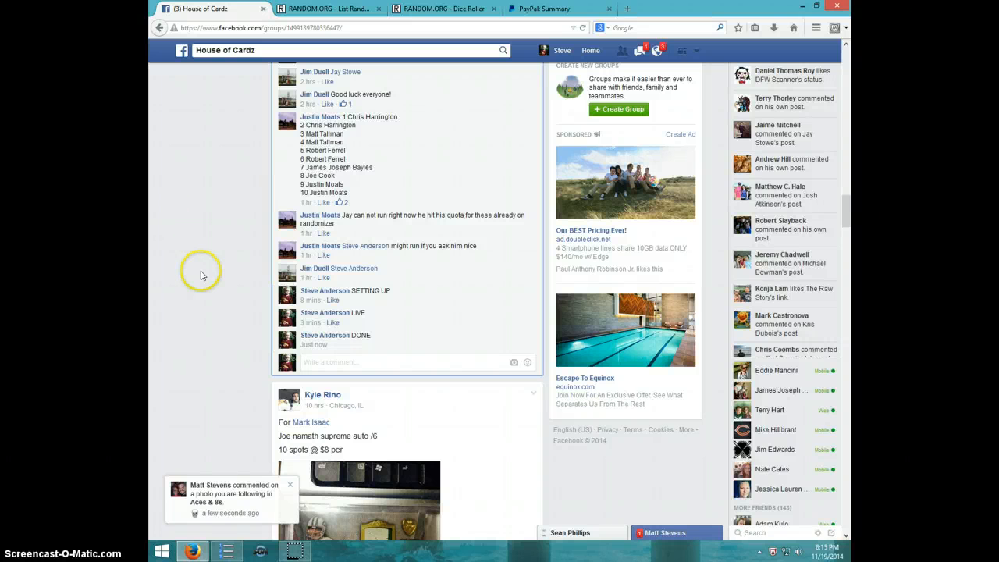
{"action": "mouse_move", "coordinate": [340, 349]}
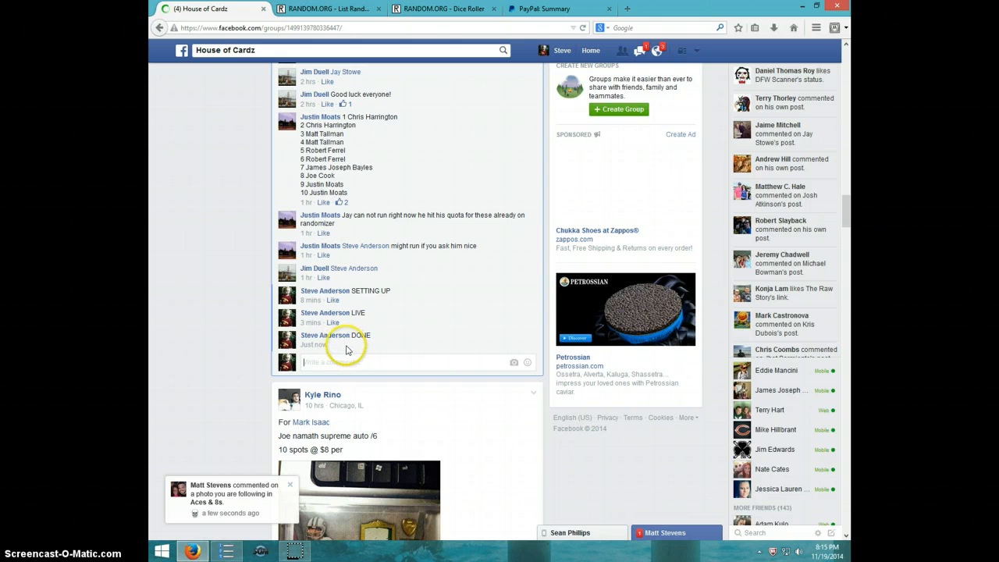
{"action": "mouse_move", "coordinate": [353, 351]}
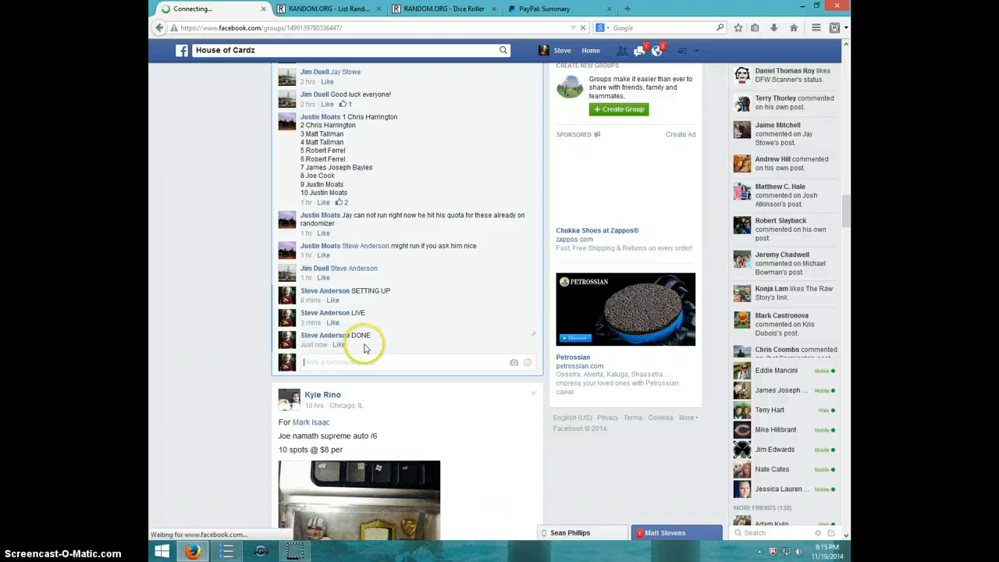
{"action": "left_click", "coordinate": [828, 548]}
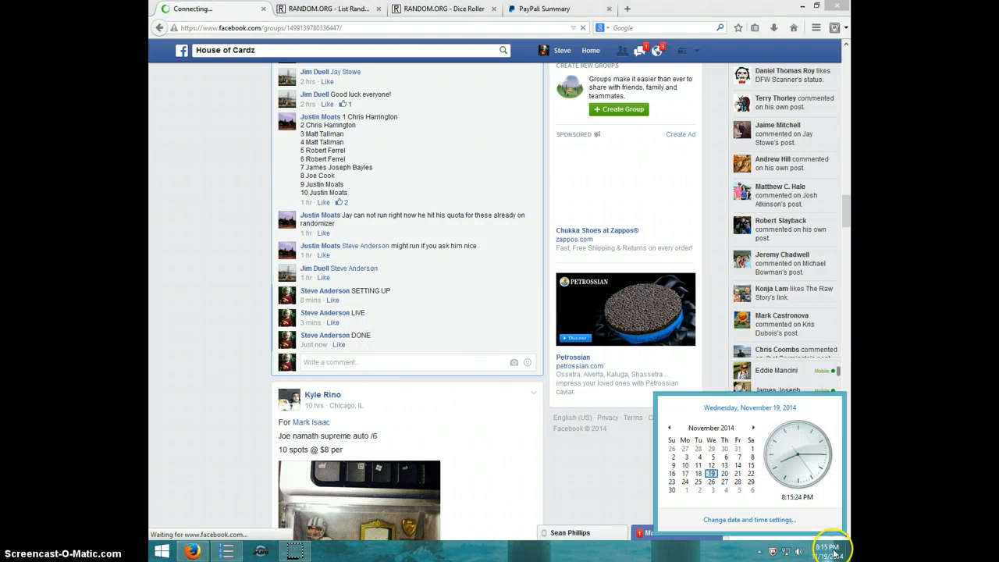